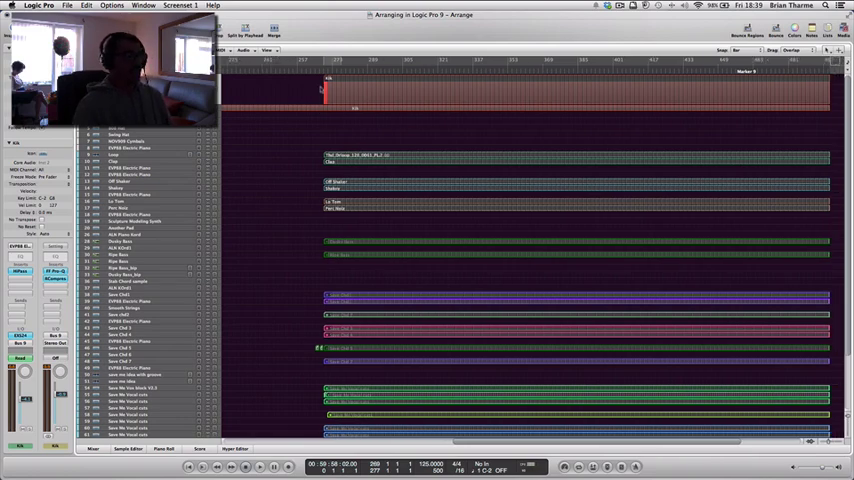
Step: Scroll down the Arrange window to view the lower colour-coded tracks
{"action": "scroll", "scroll_direction": "down", "scroll_amount": 3}
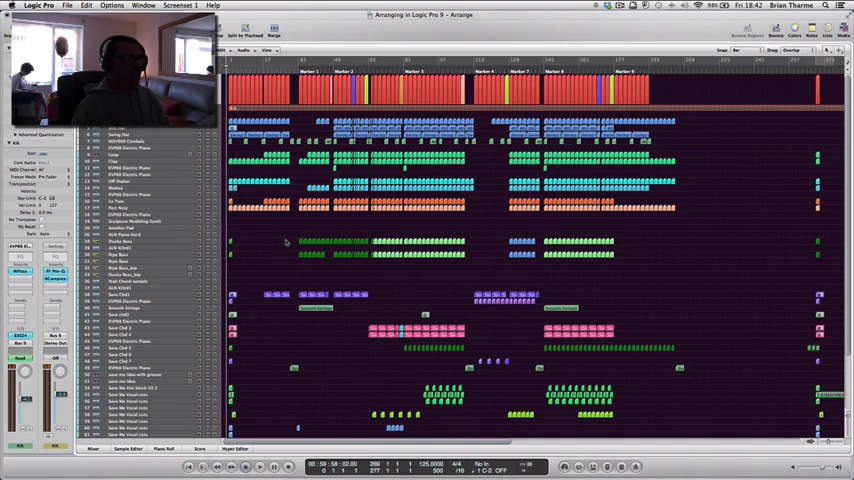
{"action": "mouse_move", "coordinate": [276, 248]}
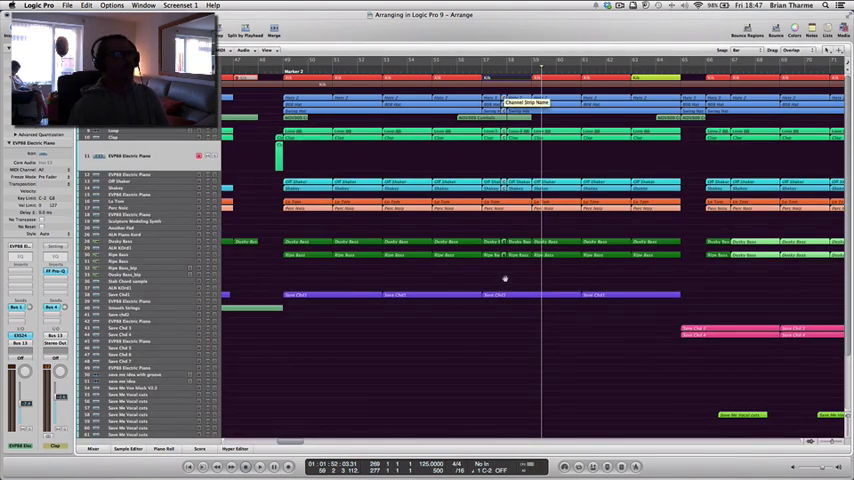
Step: Move along the Arrange timeline to the later song sections with the pink and green regions
{"action": "left_click", "coordinate": [478, 76]}
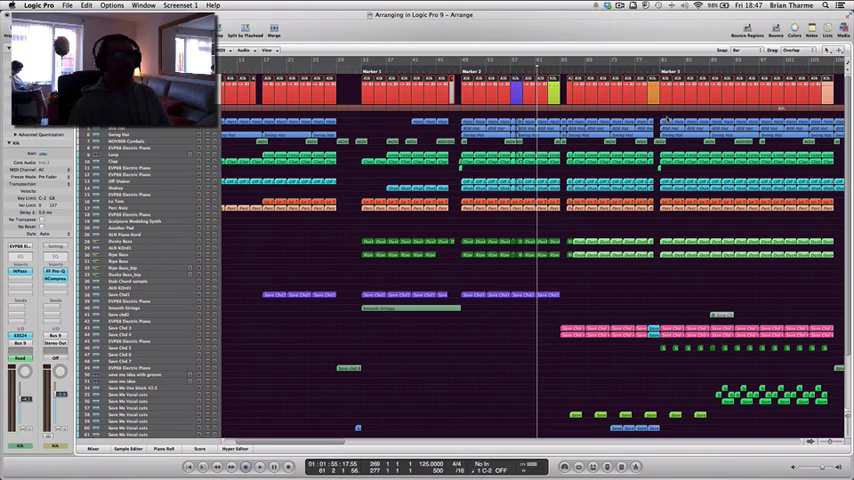
{"action": "scroll", "scroll_direction": "right", "scroll_amount": 3}
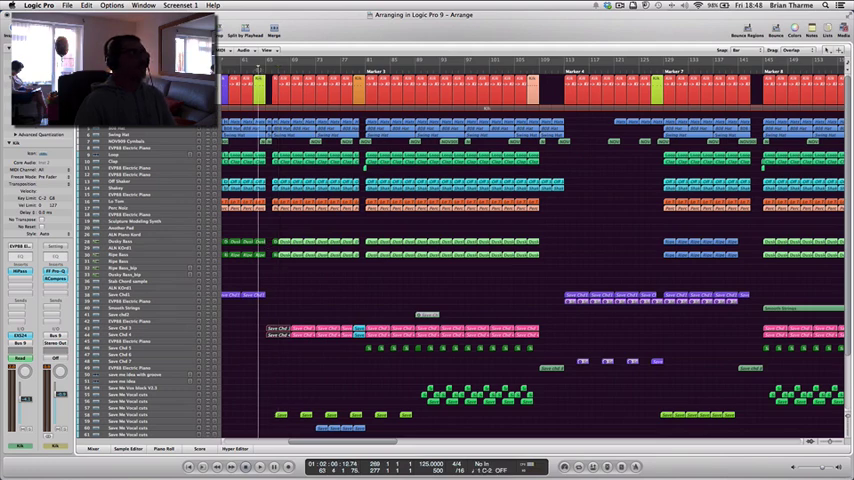
{"action": "left_click", "coordinate": [260, 466]}
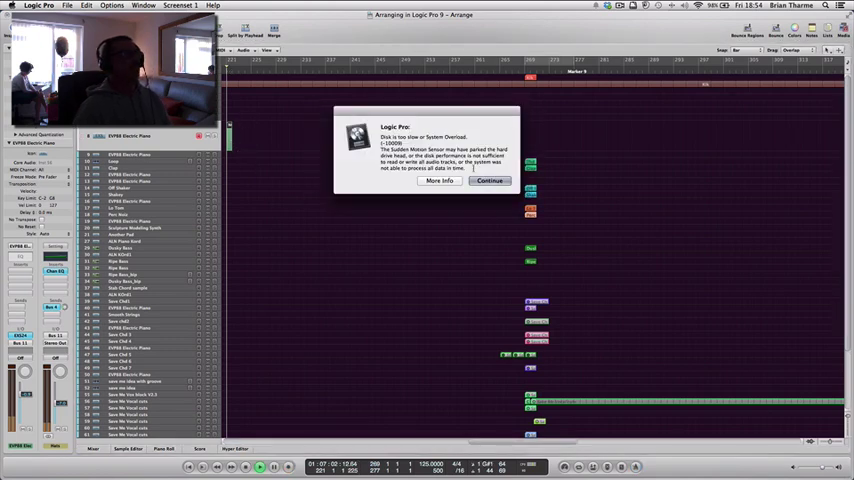
Step: Dismiss the System Overload alert with Continue to return to the arrangement
{"action": "left_click", "coordinate": [488, 180]}
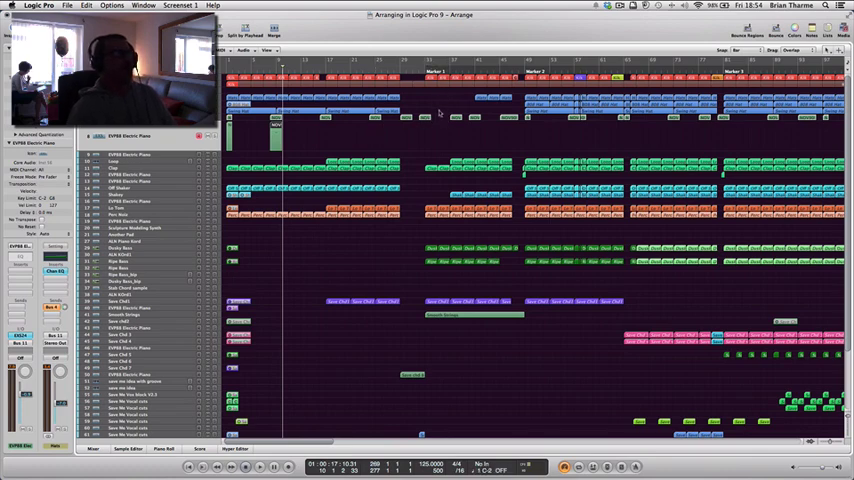
{"action": "mouse_move", "coordinate": [310, 128]}
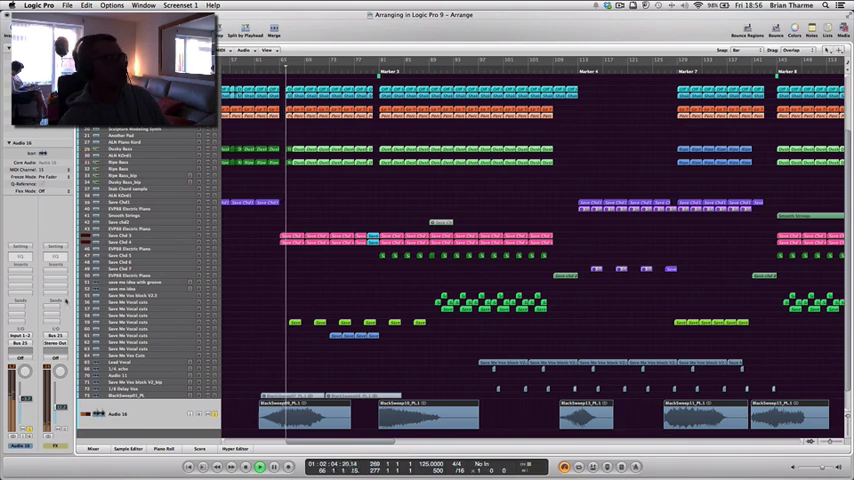
{"action": "left_click", "coordinate": [56, 316]}
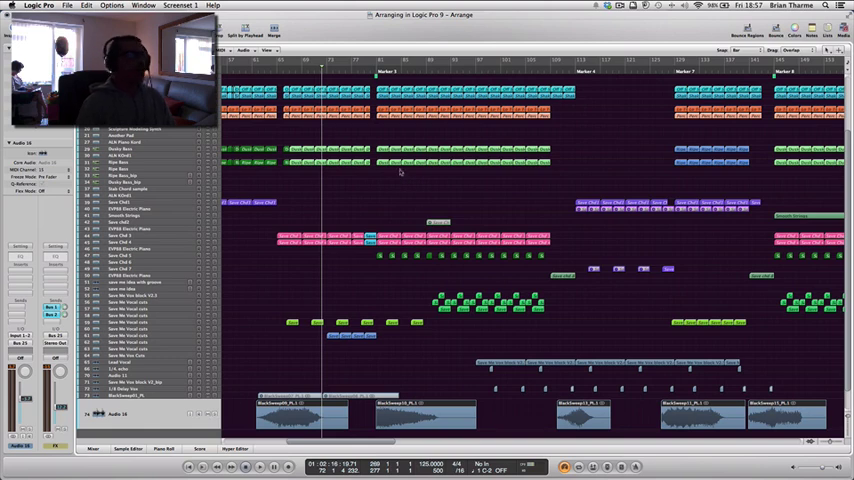
{"action": "mouse_move", "coordinate": [396, 174]}
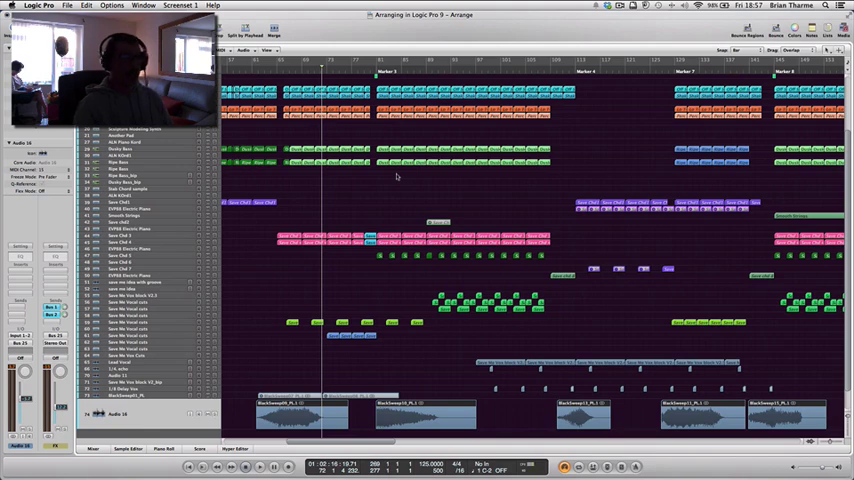
{"action": "mouse_move", "coordinate": [398, 174]}
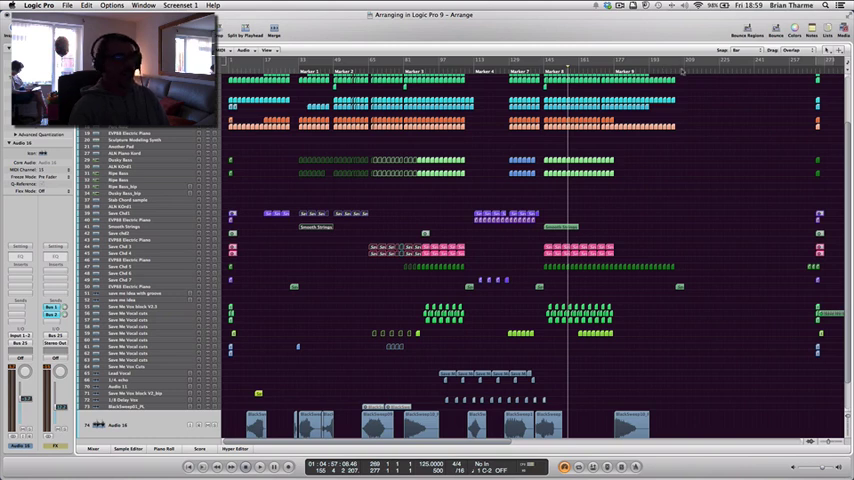
{"action": "mouse_move", "coordinate": [688, 186]}
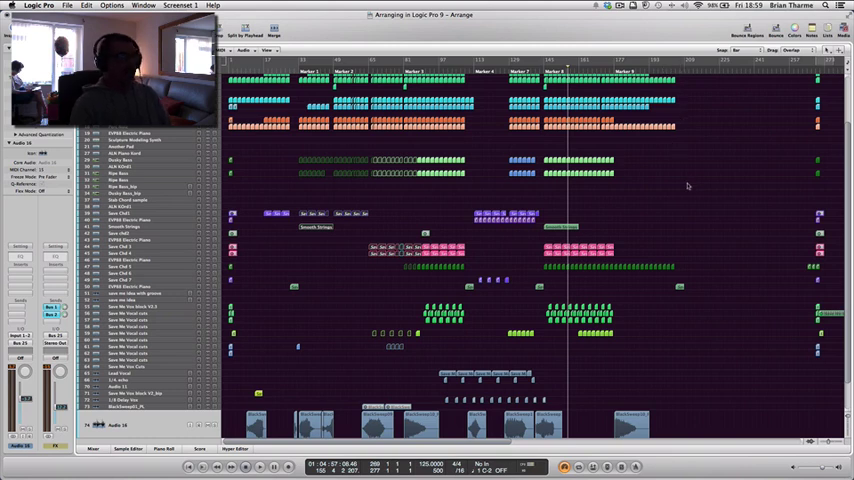